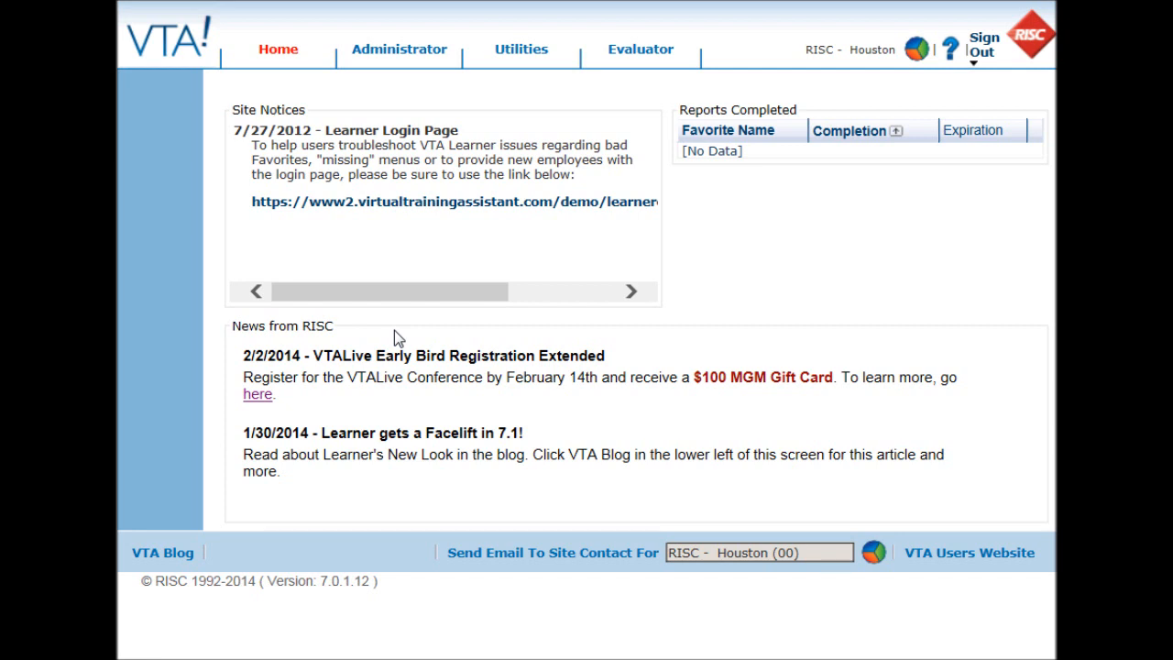
mouse_move(377, 328)
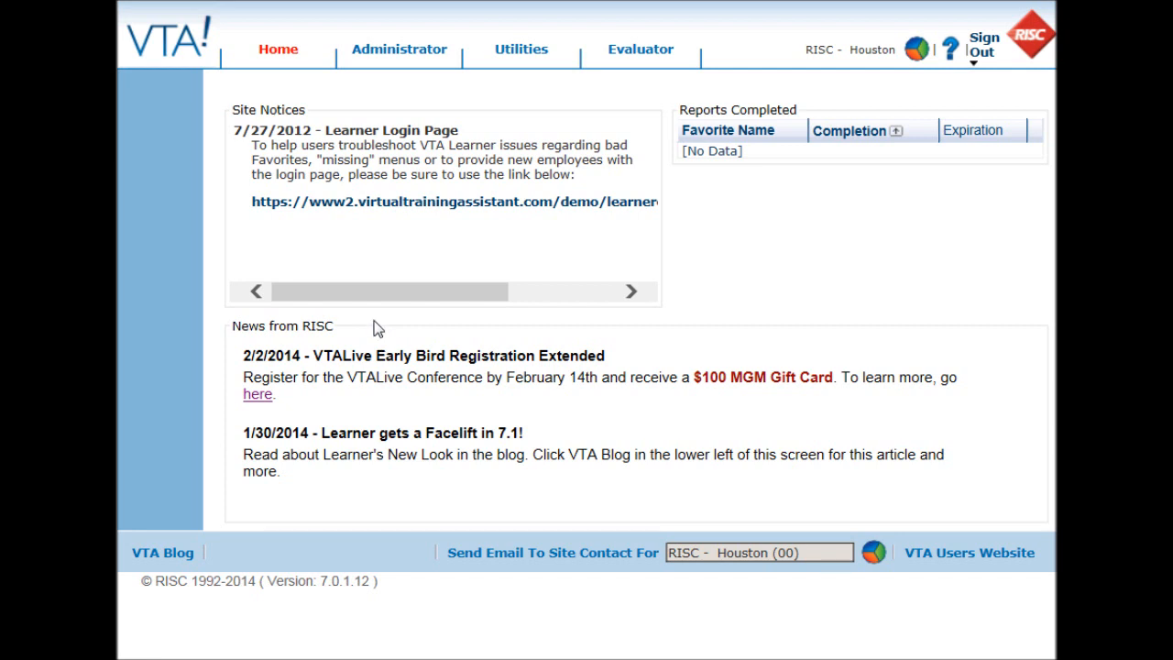
mouse_move(351, 123)
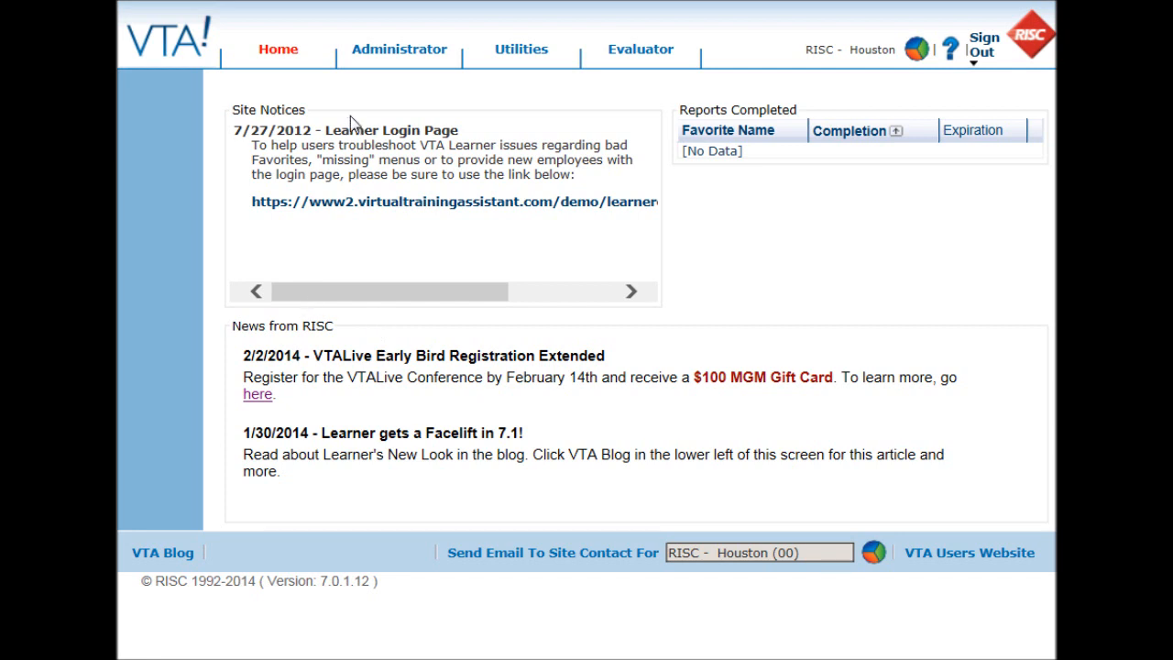
mouse_move(399, 55)
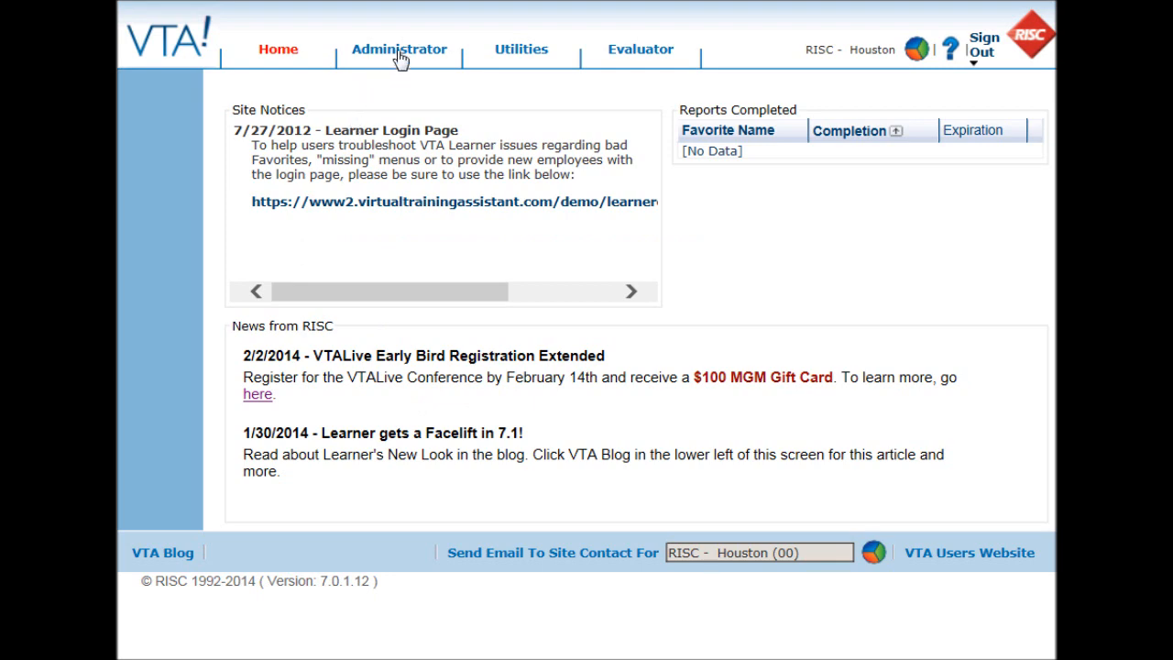
Step: From the Administrator course listings, edit Ingenious - Pumps Module and show its empty Lessons page
click(399, 48)
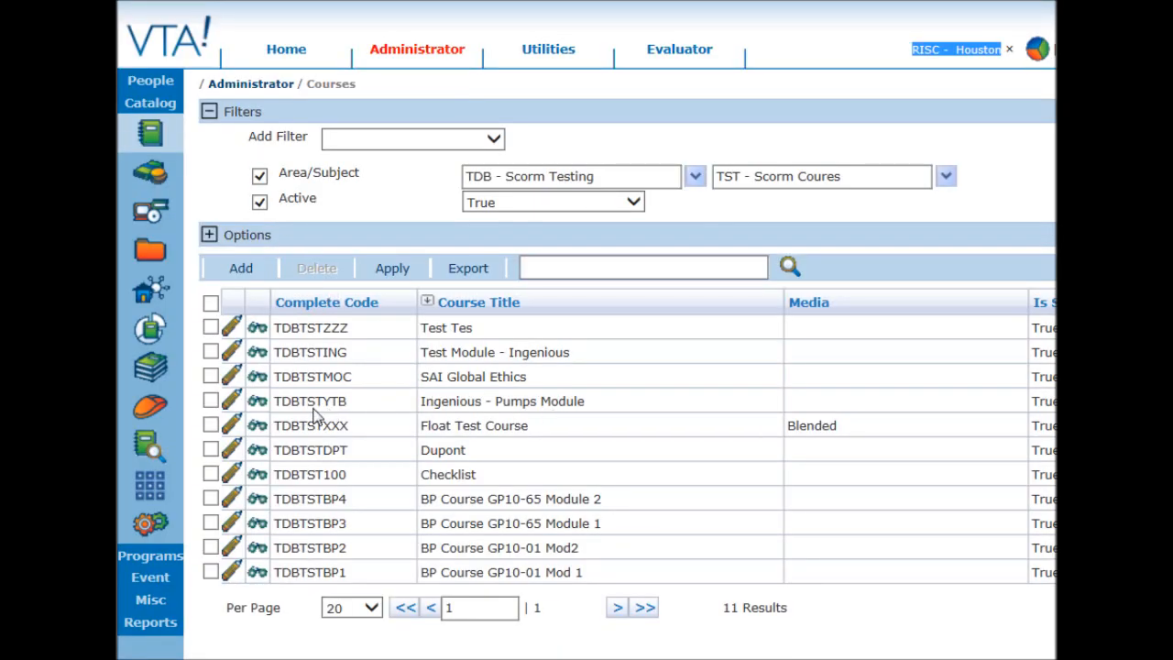
mouse_move(543, 417)
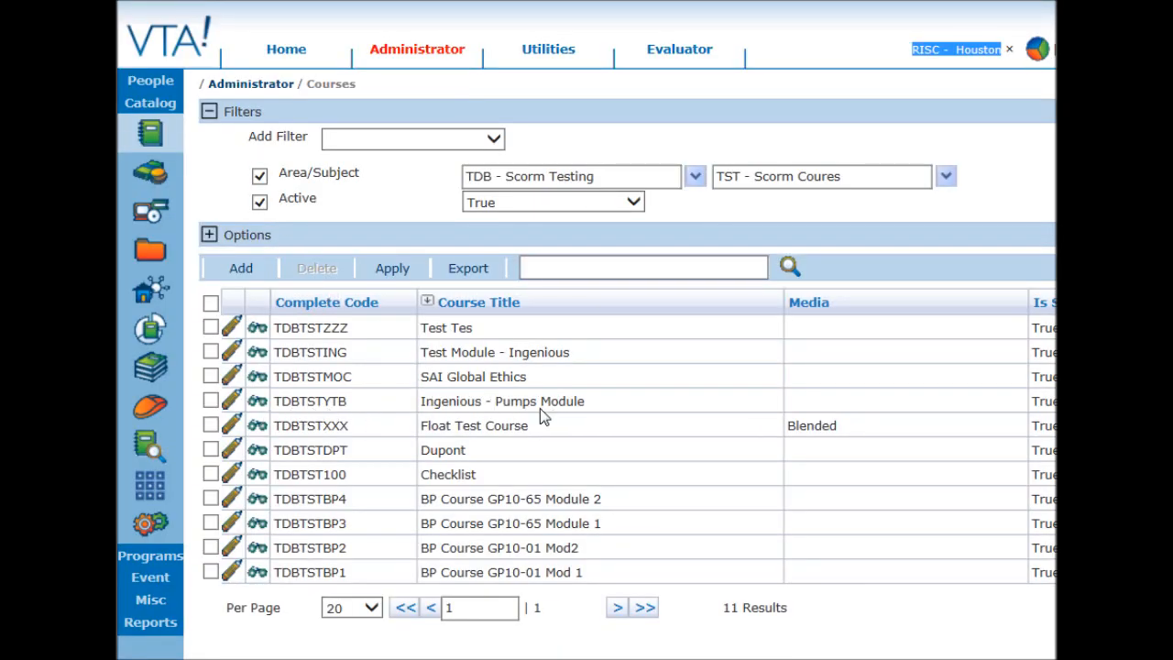
mouse_move(234, 406)
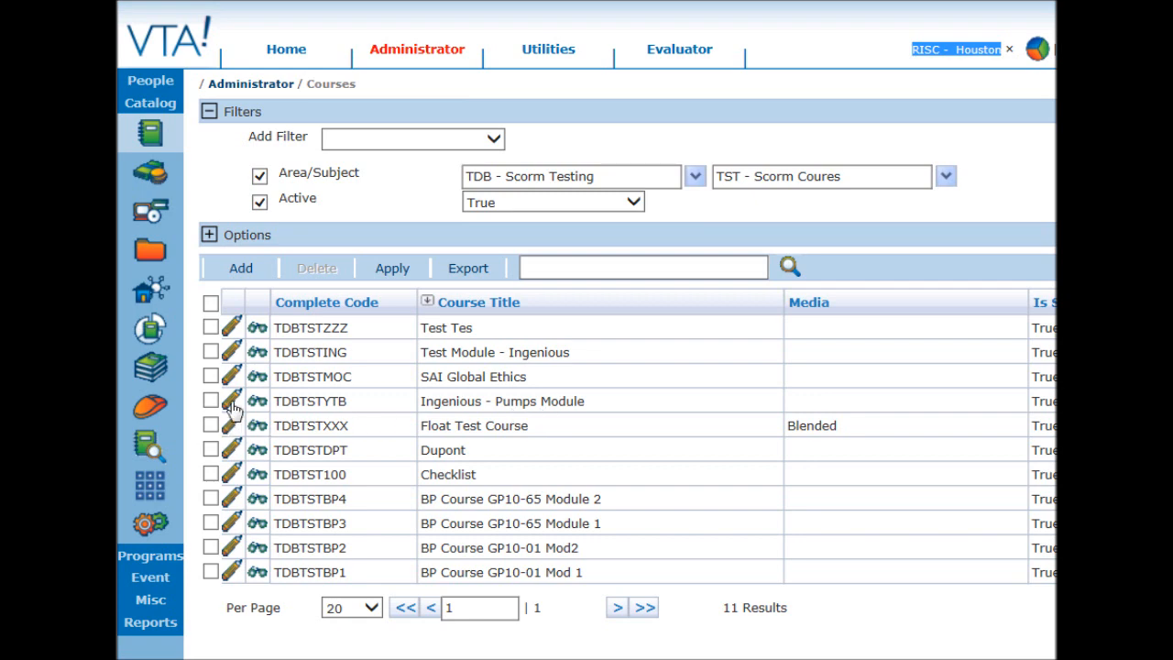
click(232, 401)
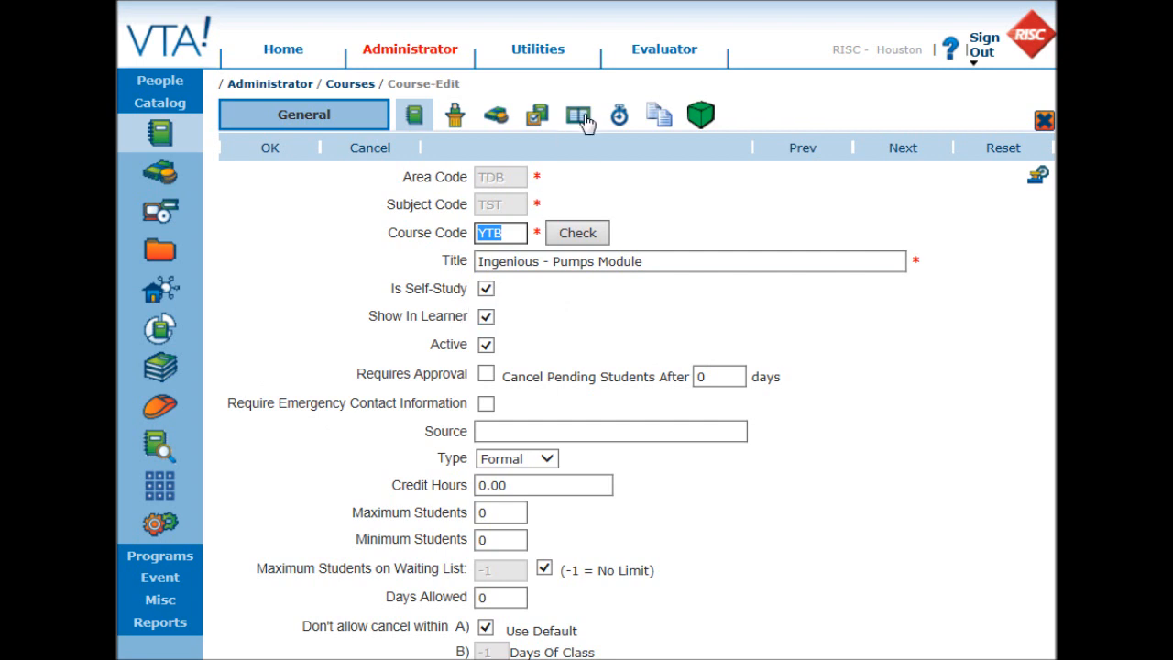
click(577, 114)
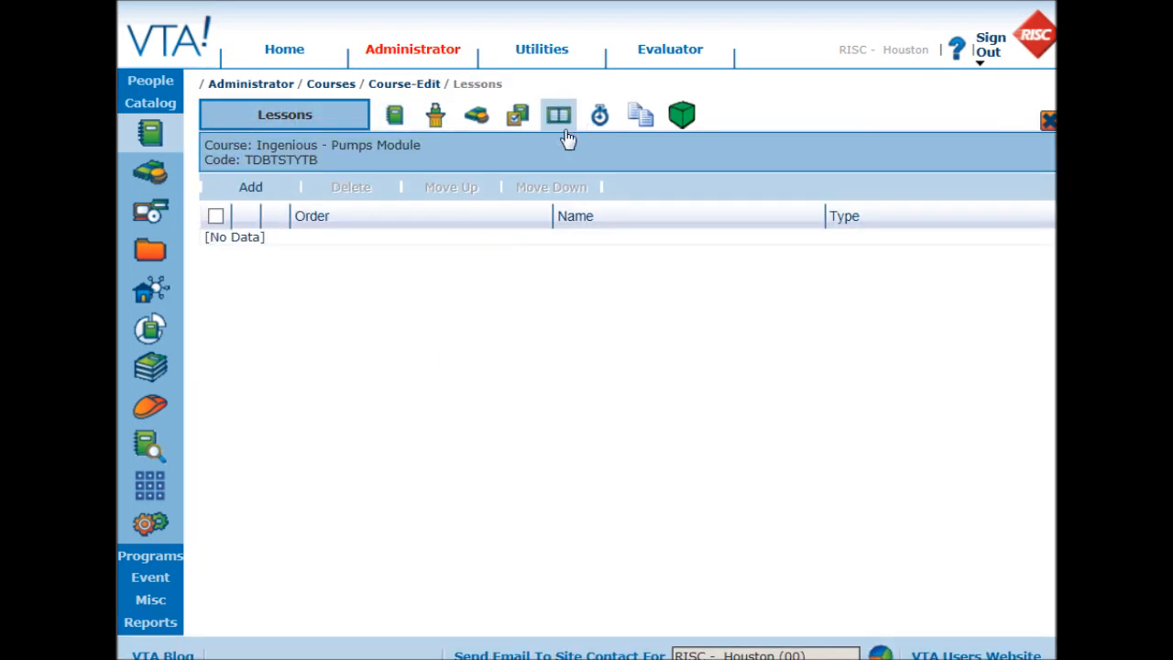
mouse_move(495, 382)
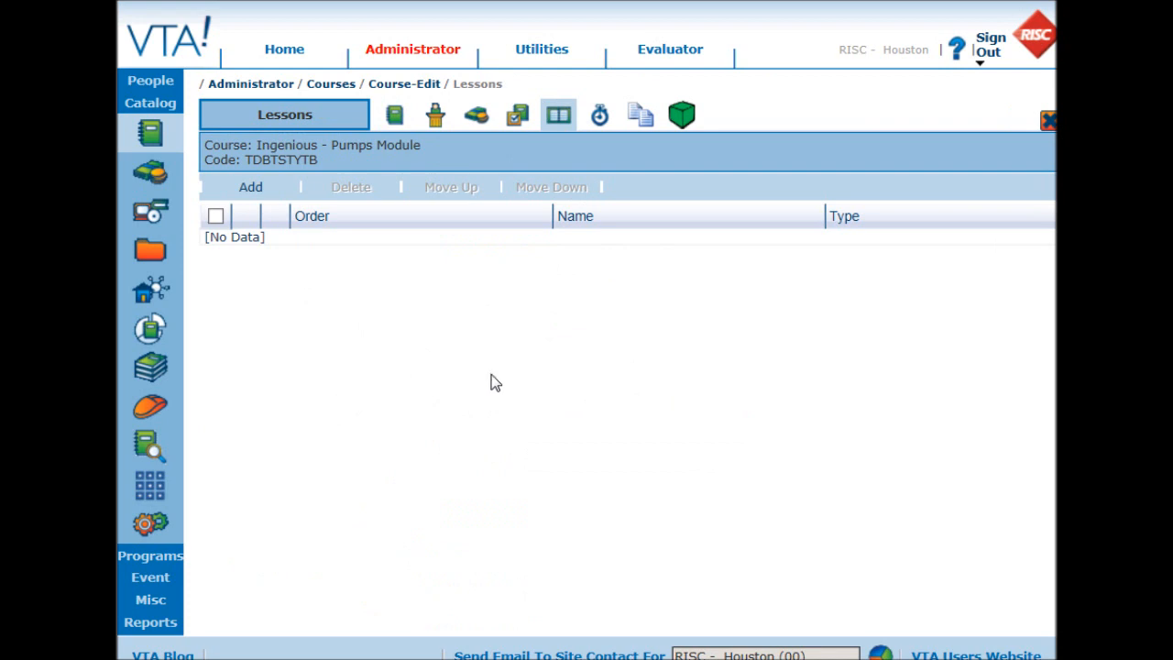
Step: Add a lesson named 'Module' of type Document with SCORM as completion action
click(250, 187)
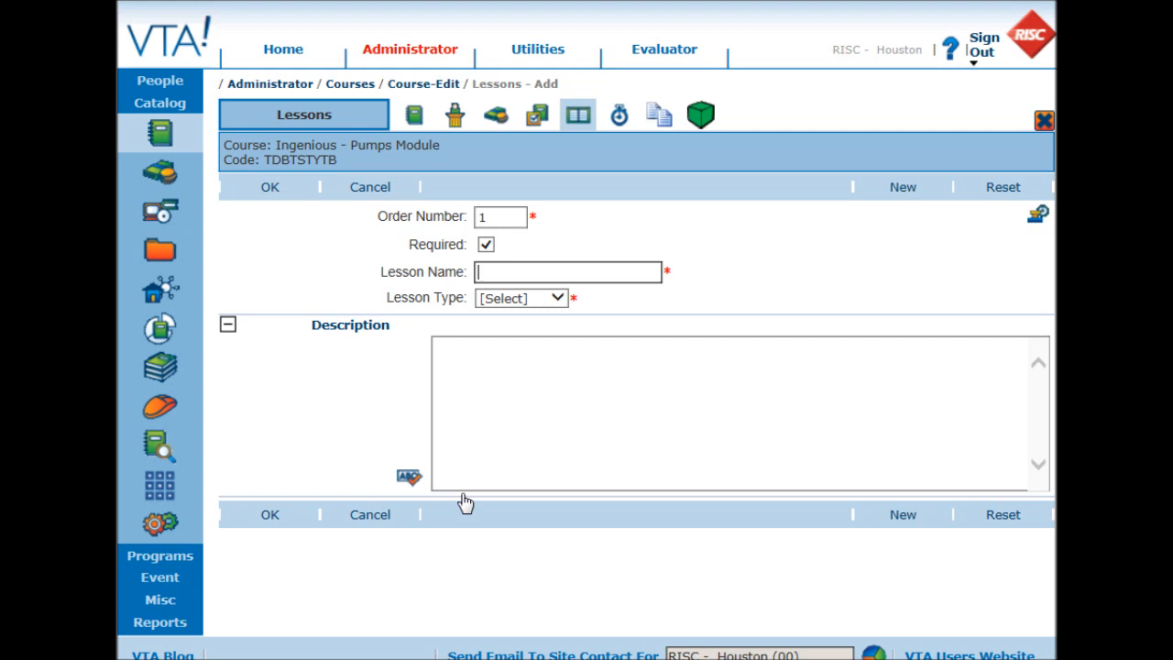
text(Moduel)
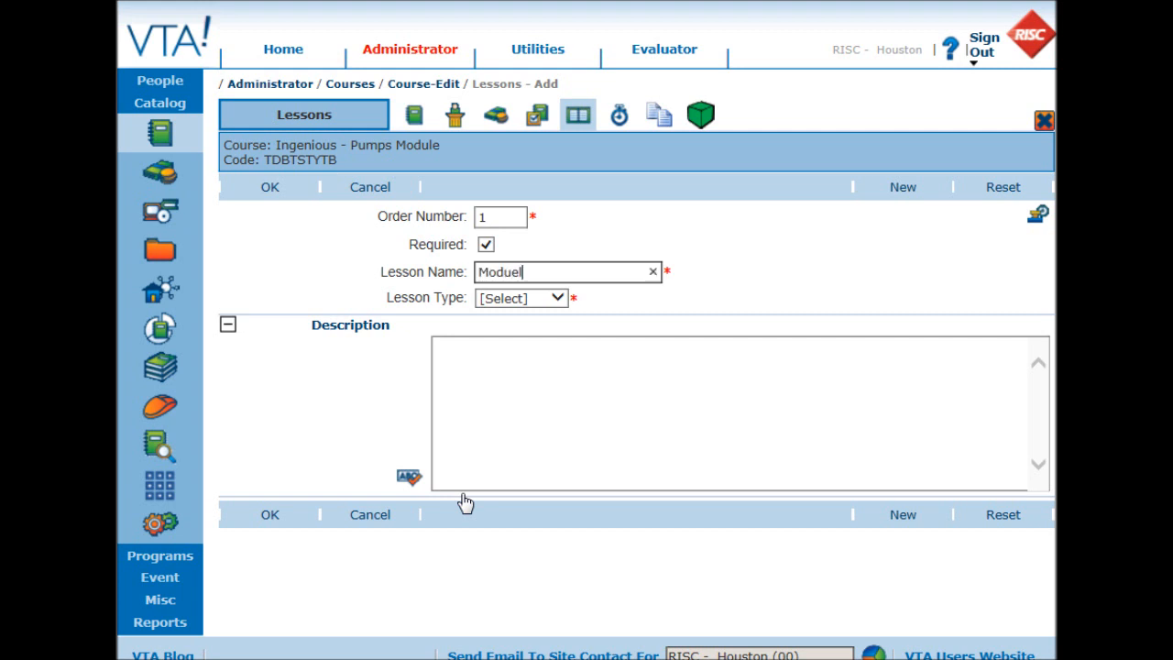
key(Backspace)
text(l)
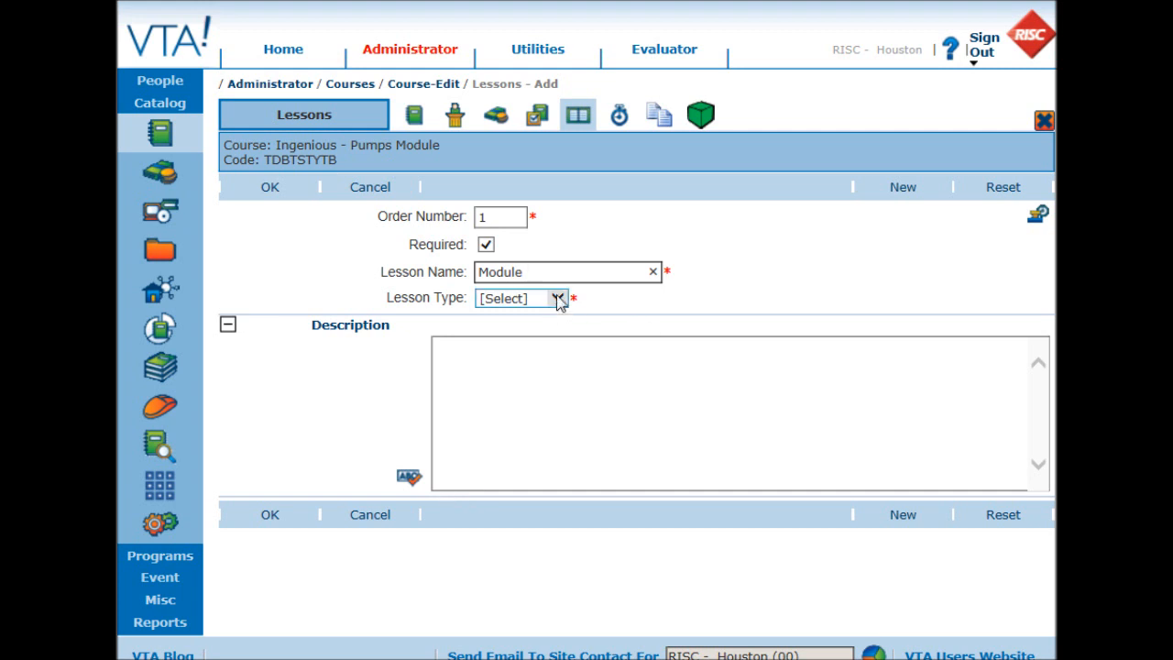
click(520, 298)
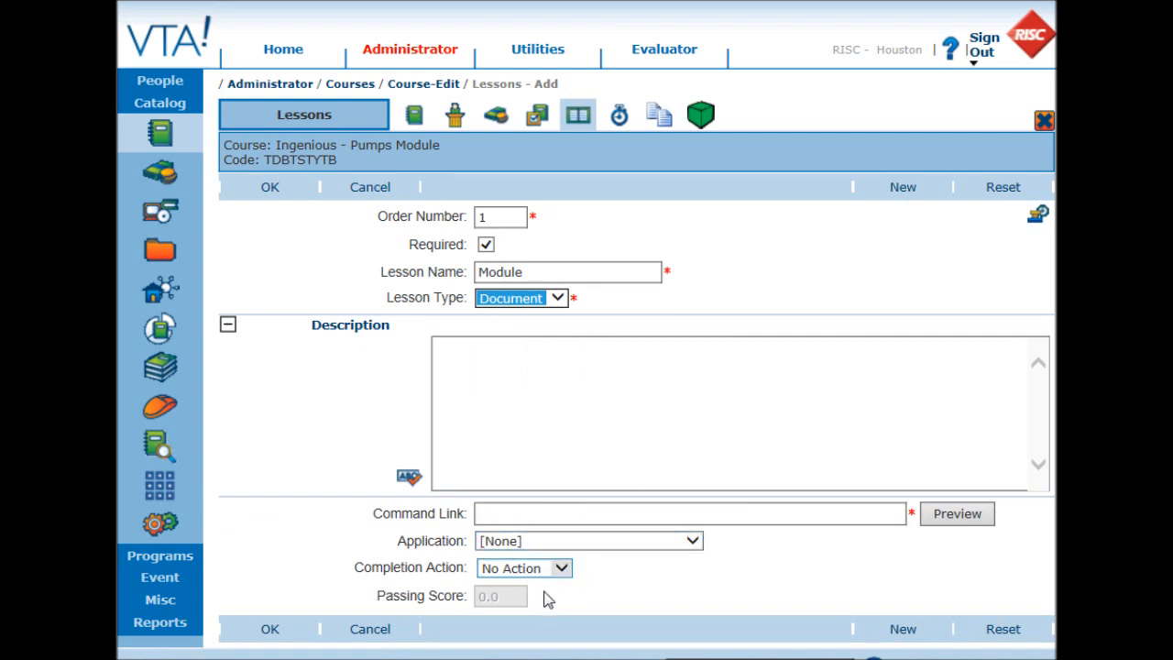
mouse_move(569, 574)
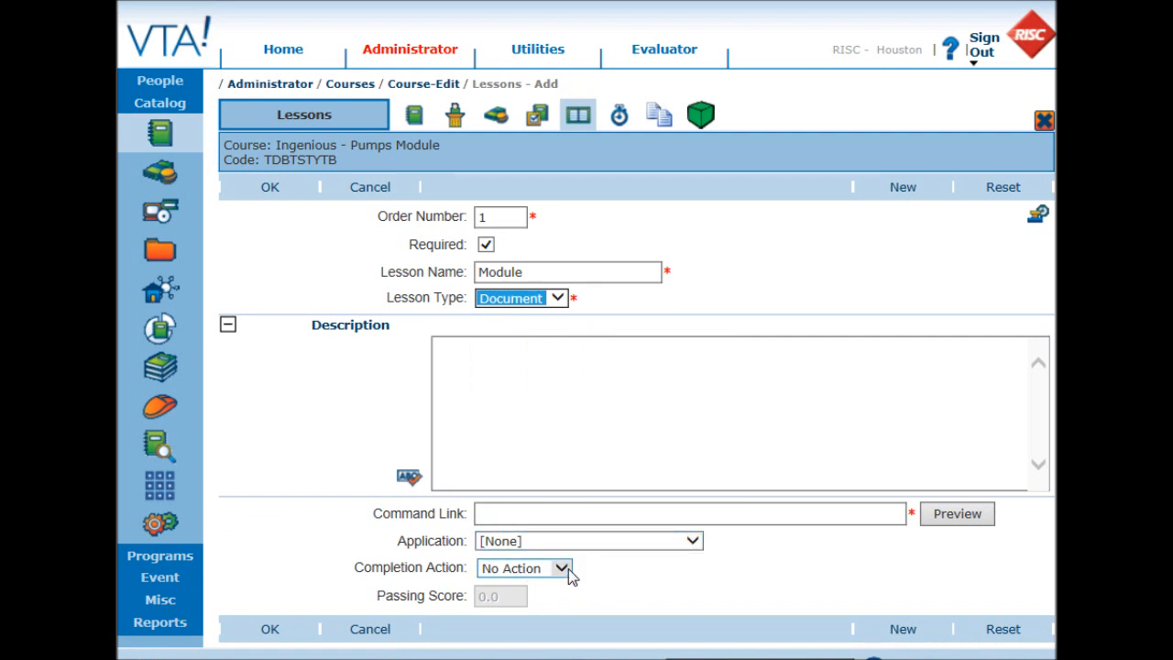
click(524, 568)
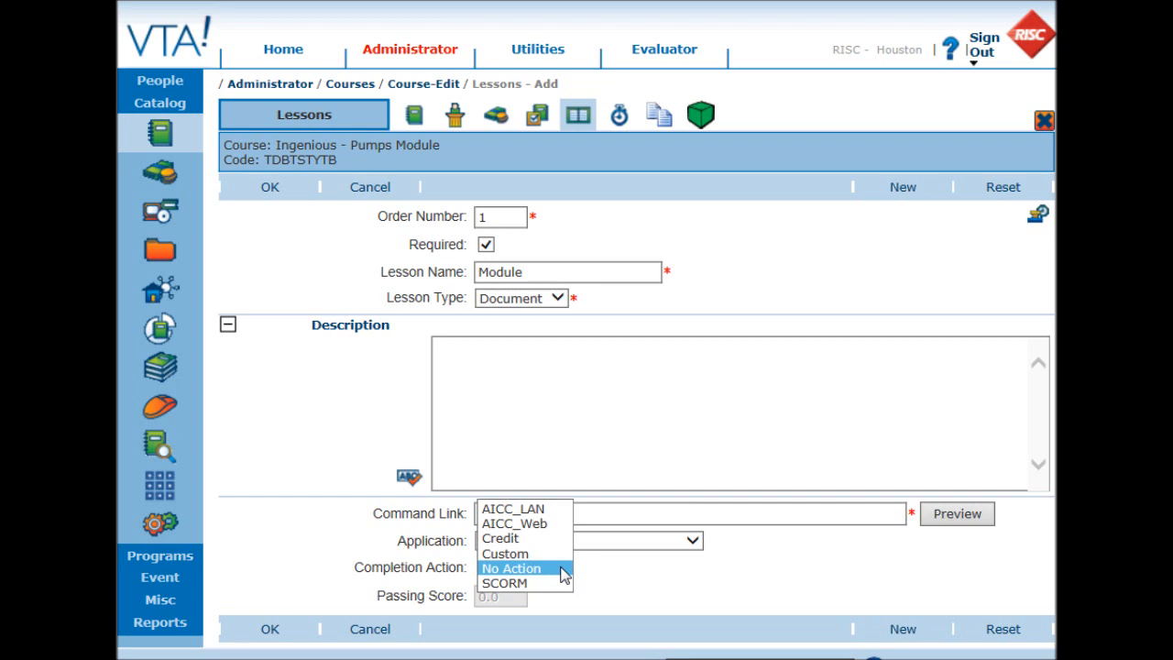
click(503, 582)
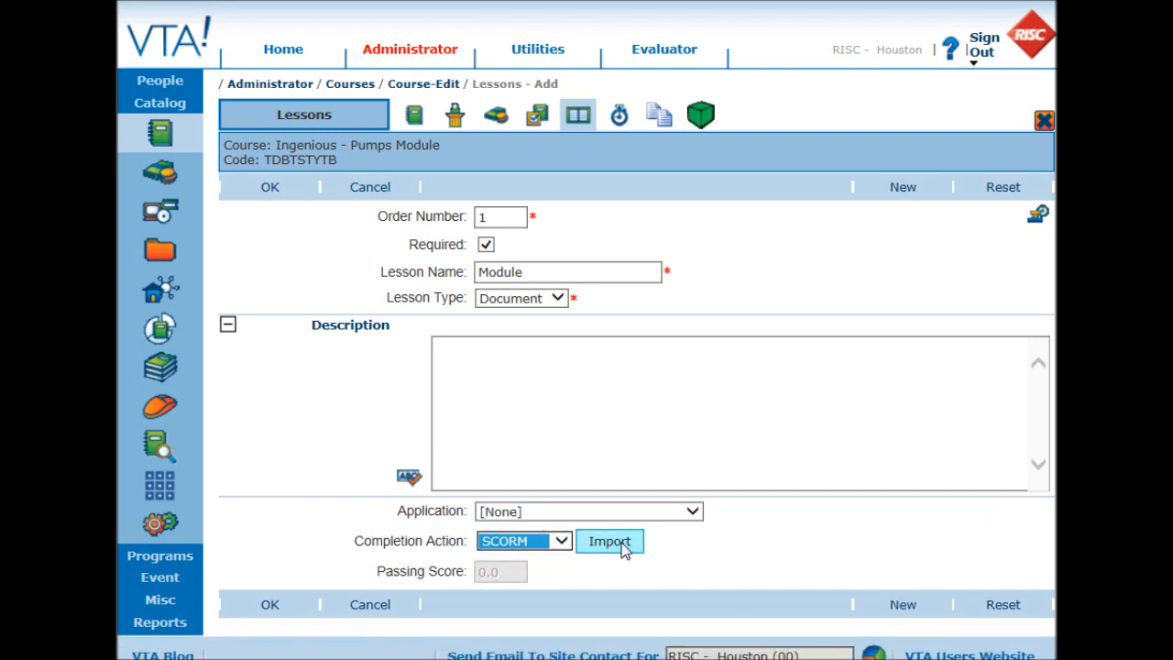
Step: Open the SCORM import page prefilled for lesson 1 of the course
click(609, 541)
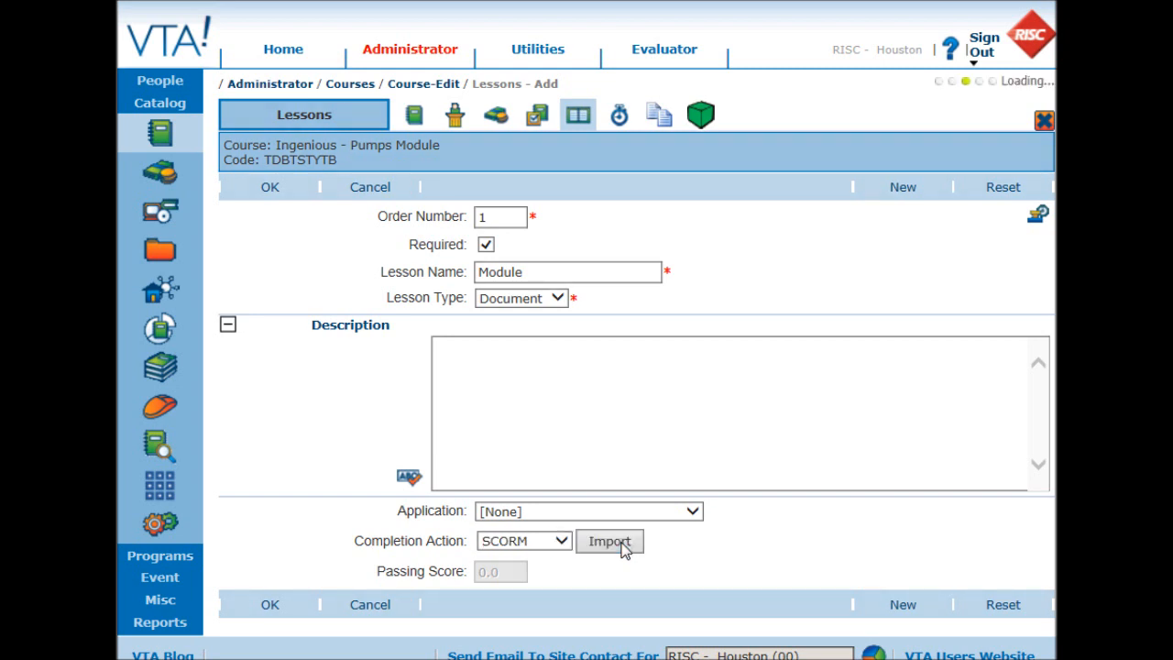
click(608, 541)
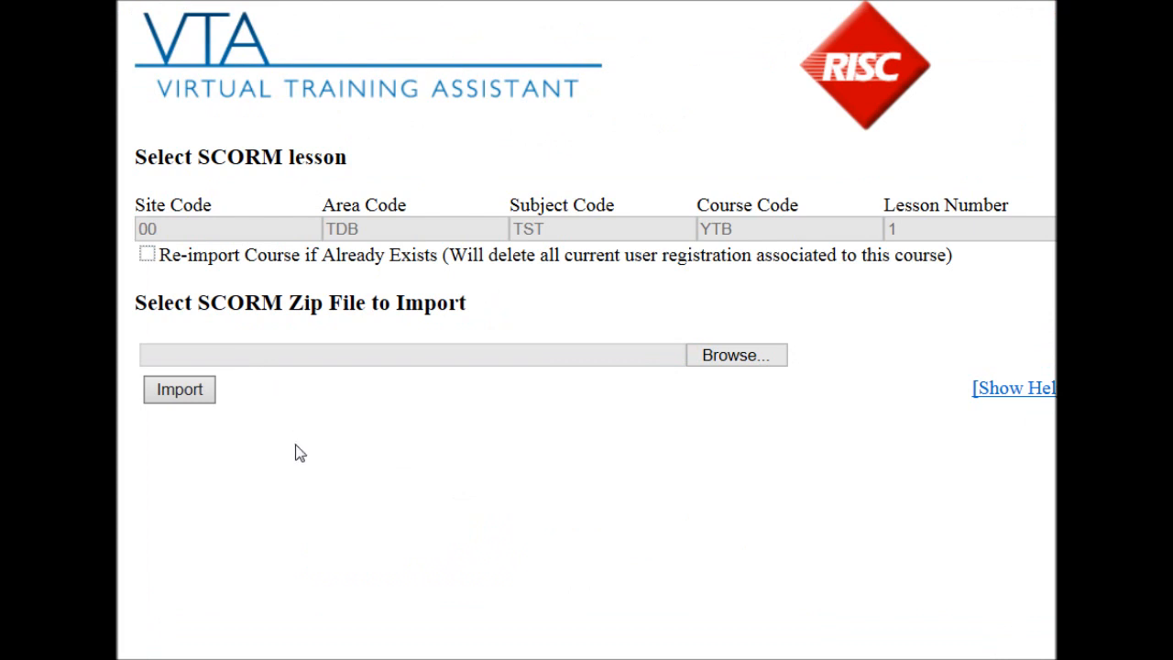
mouse_move(919, 236)
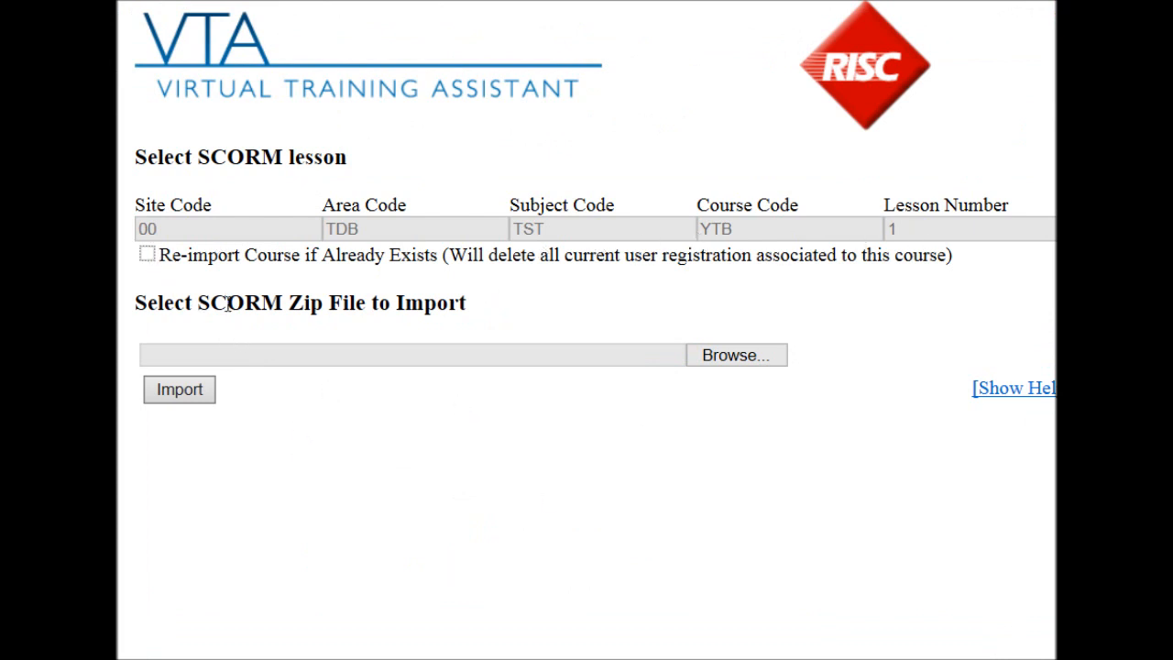
mouse_move(629, 444)
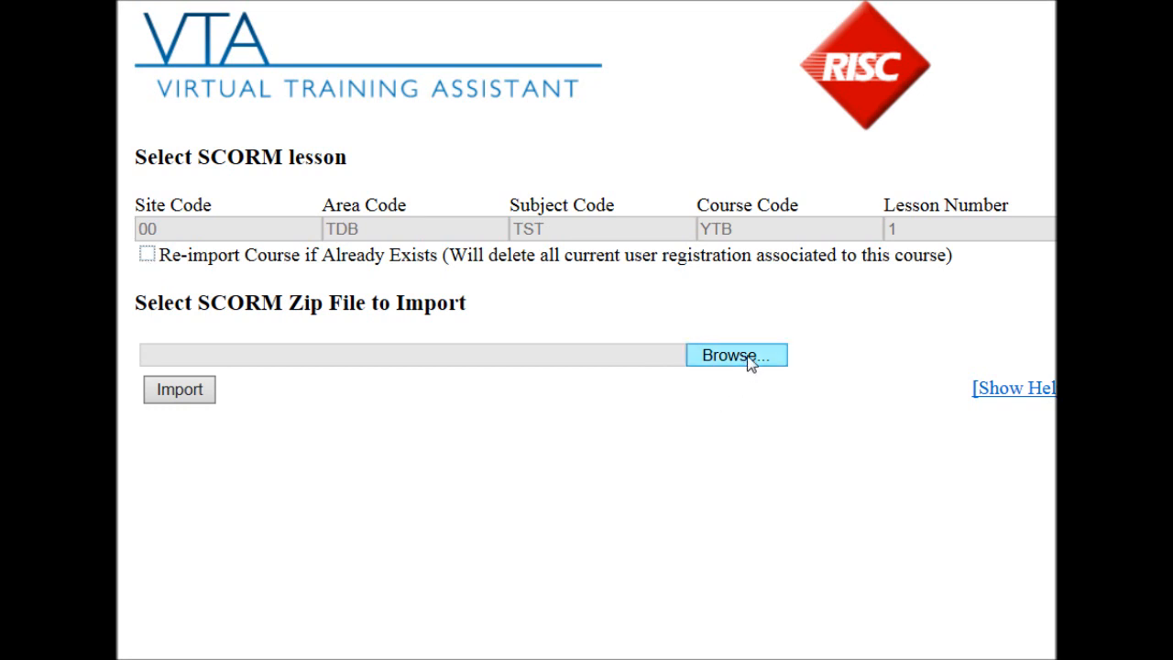
Step: Browse disk for the Ingenious_Pumps.zip SCORM package
click(736, 356)
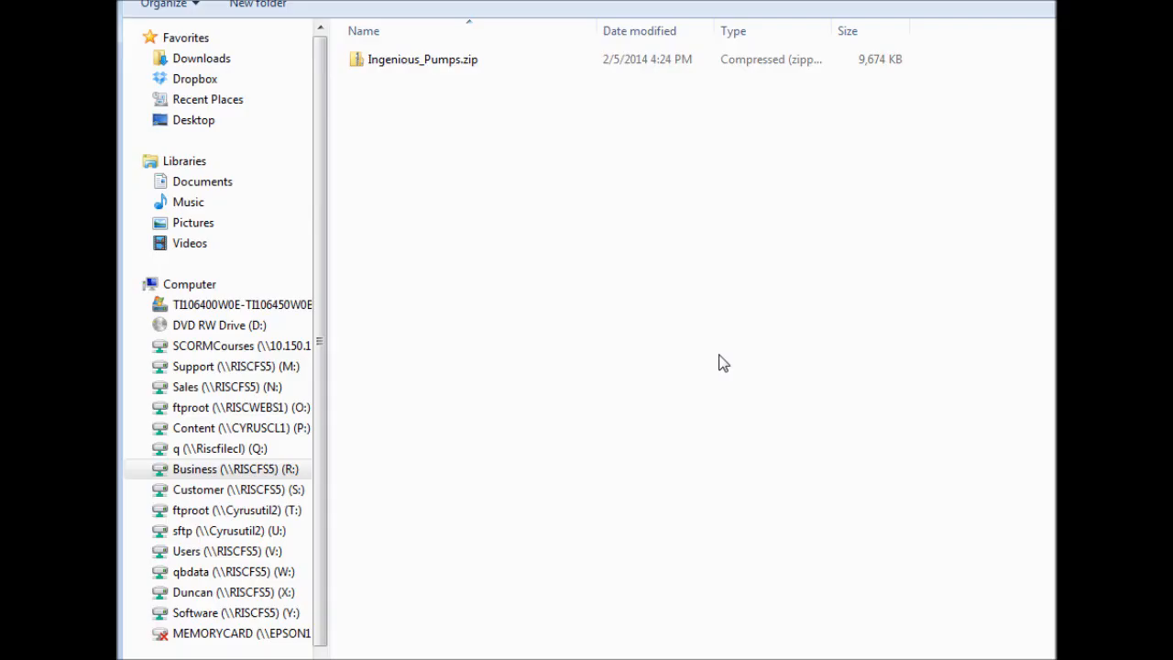
mouse_move(243, 586)
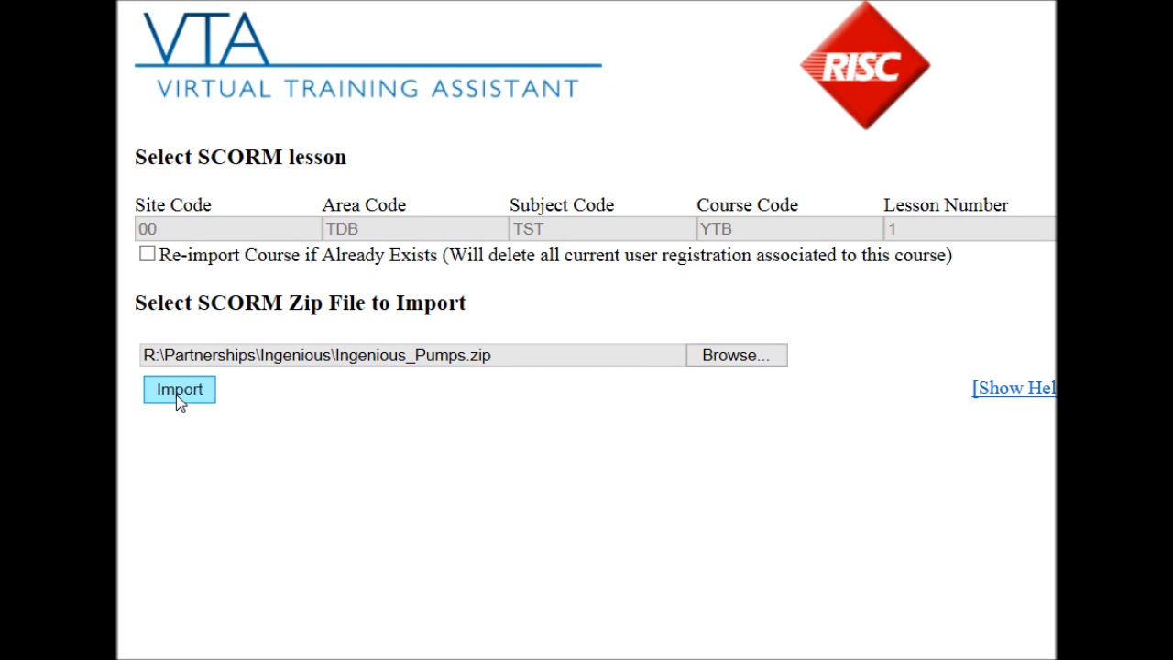
mouse_move(468, 405)
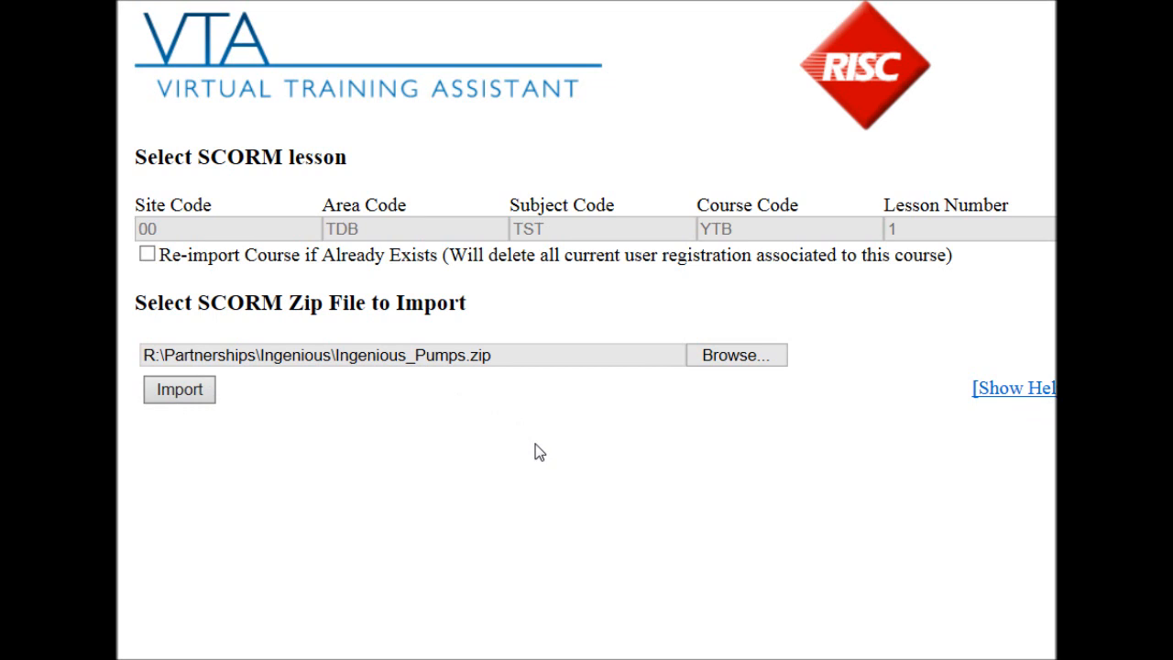
mouse_move(443, 483)
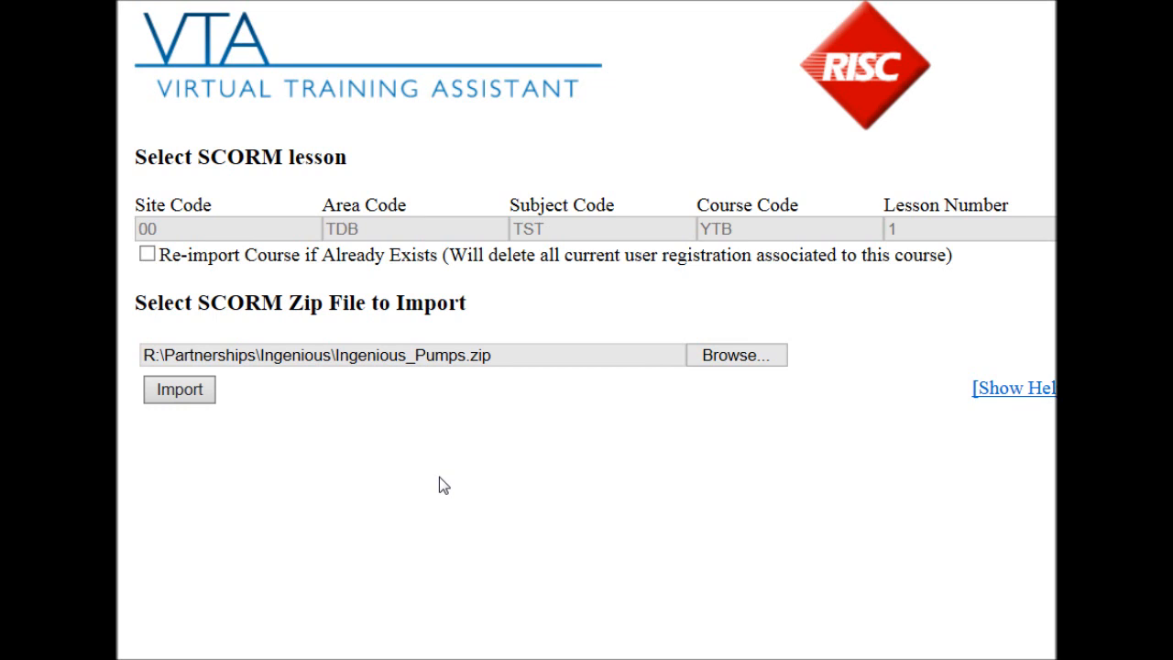
Step: Apply the imported 'E-Learning Course in Pumps' manifest to the Module lesson
click(179, 390)
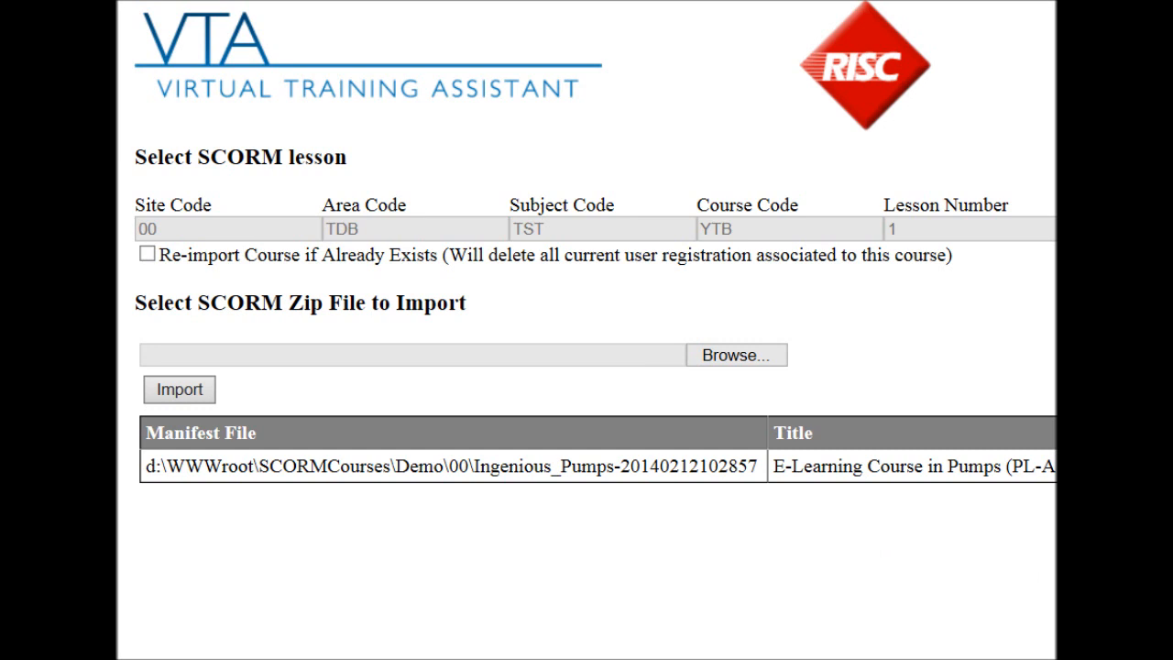
mouse_move(486, 533)
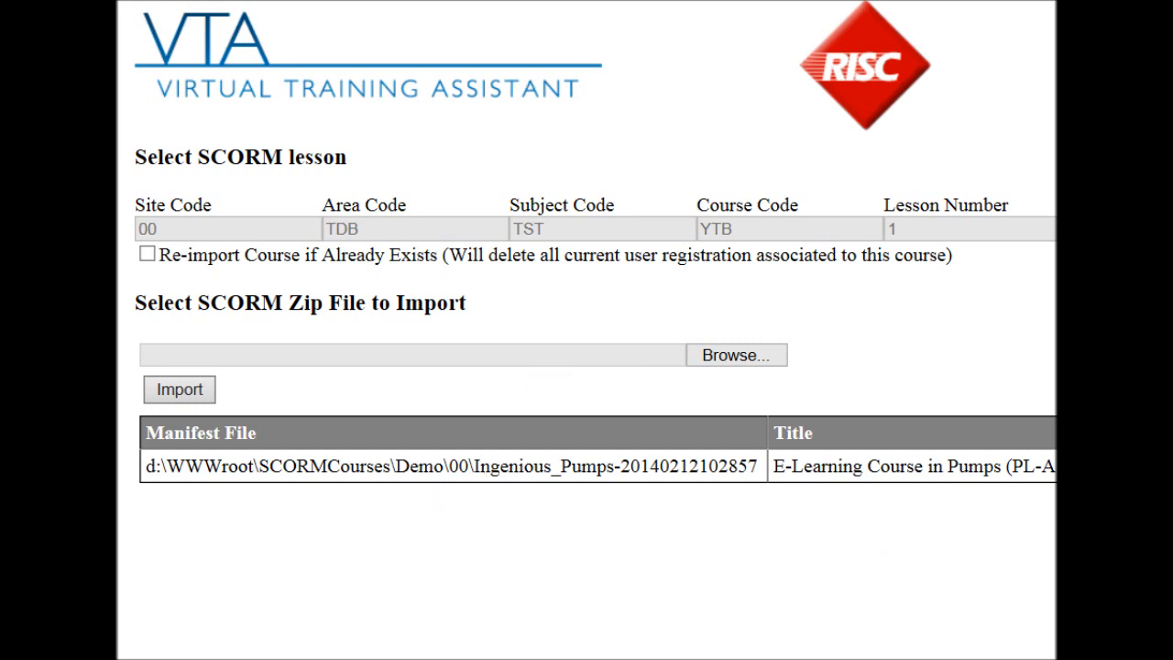
mouse_move(513, 190)
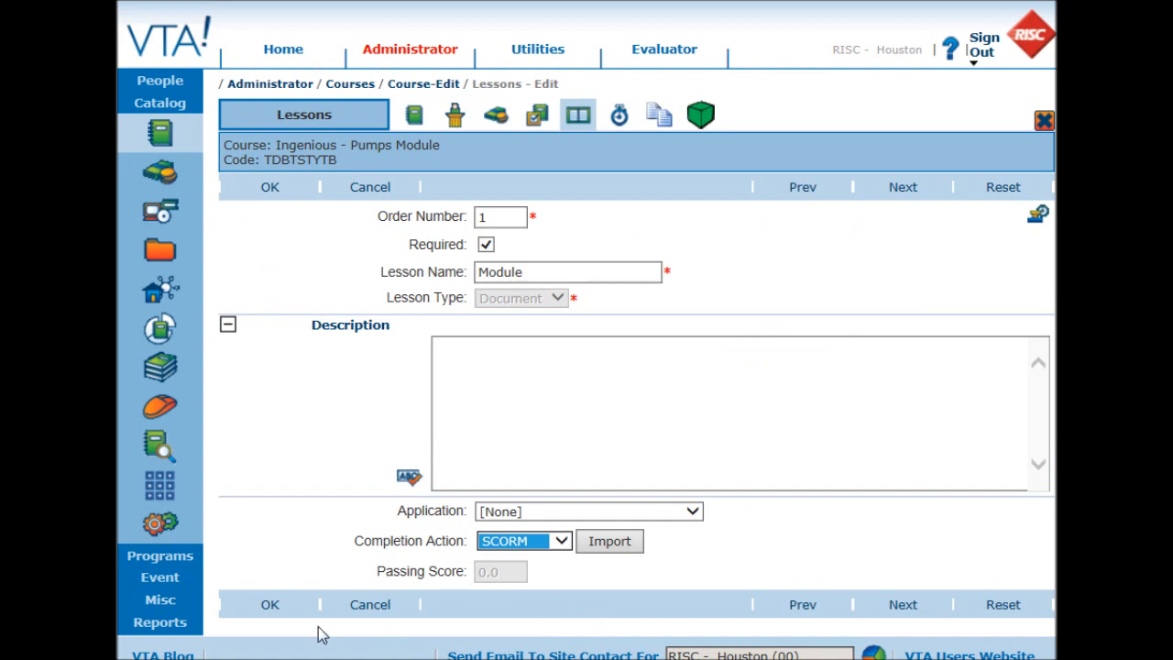
Step: Save the Module lesson as lesson 1, type Document
click(270, 604)
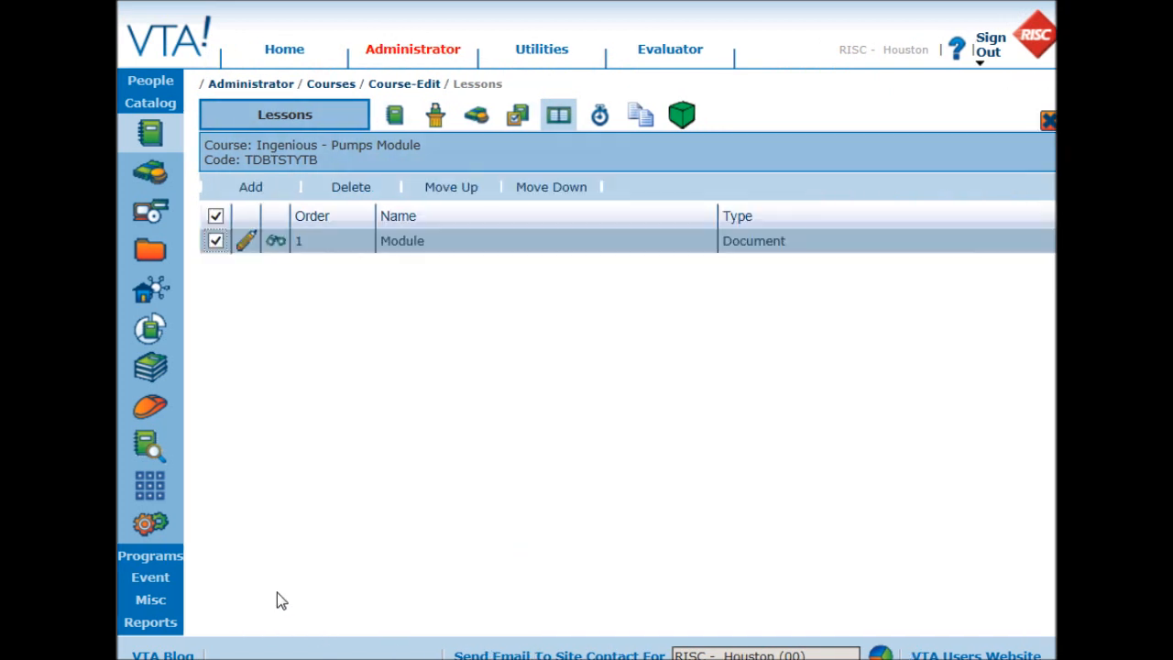
mouse_move(688, 475)
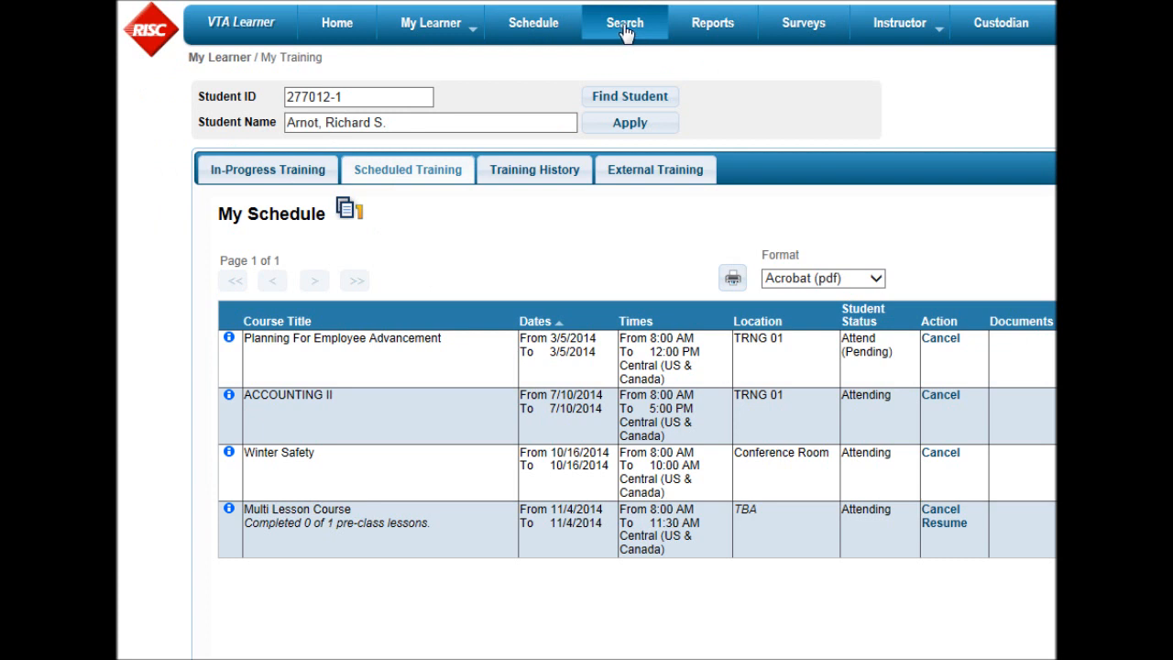
Step: In VTA Learner, start Ingenious - Pumps Module from the TDB - Scorm Testing catalog
click(625, 22)
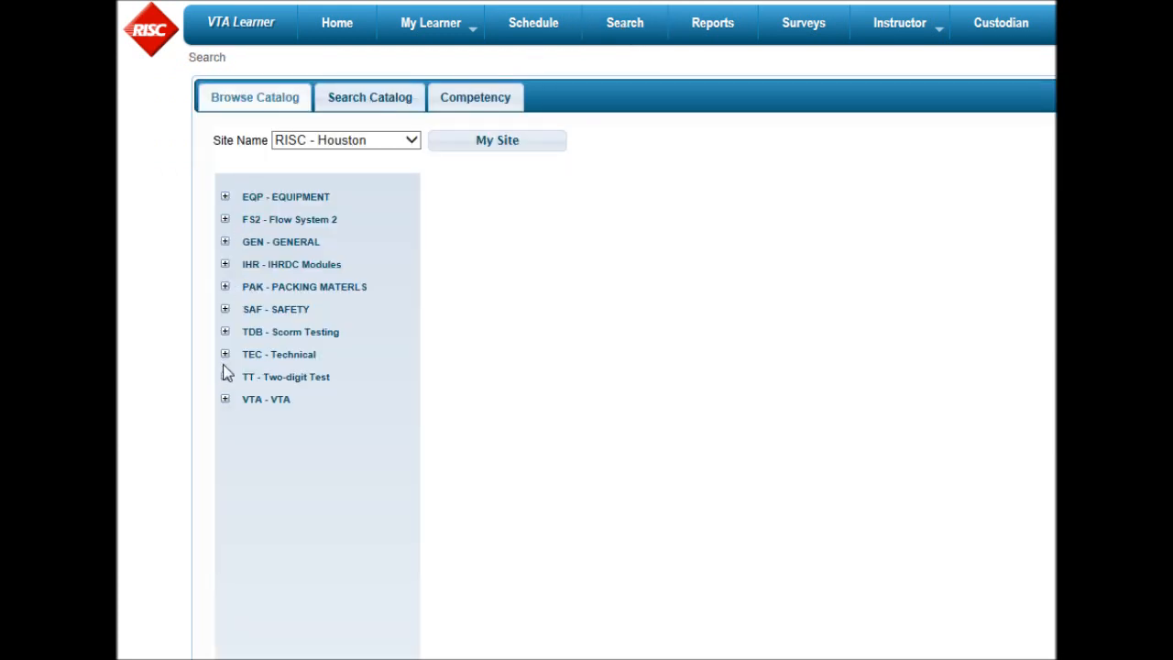
click(225, 331)
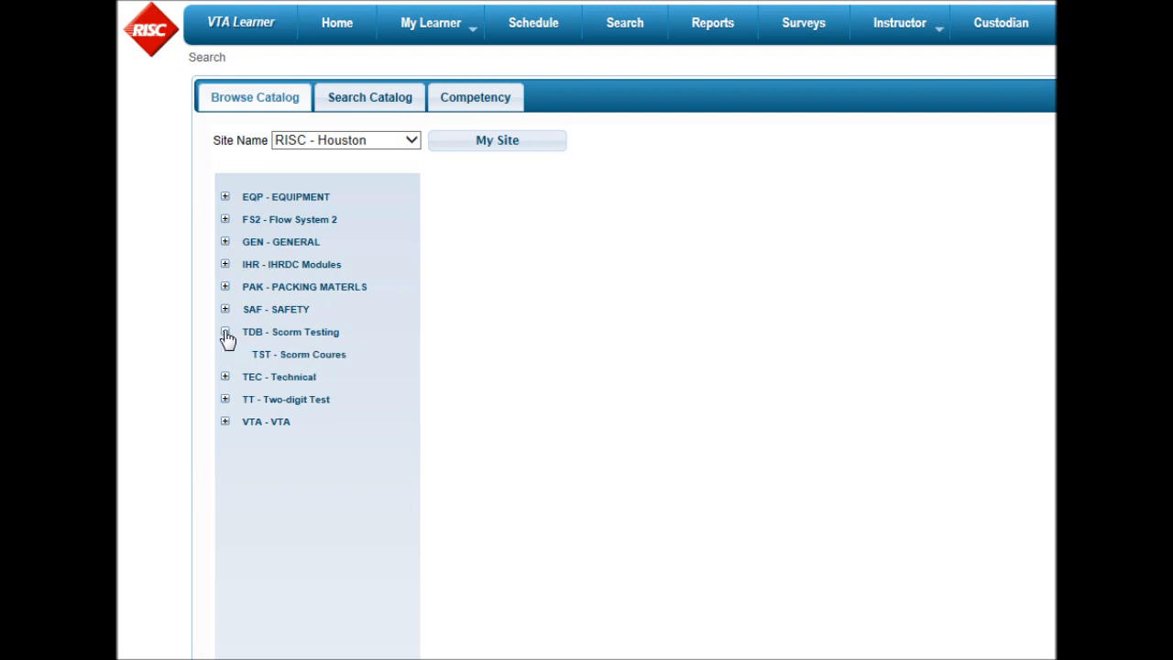
click(225, 332)
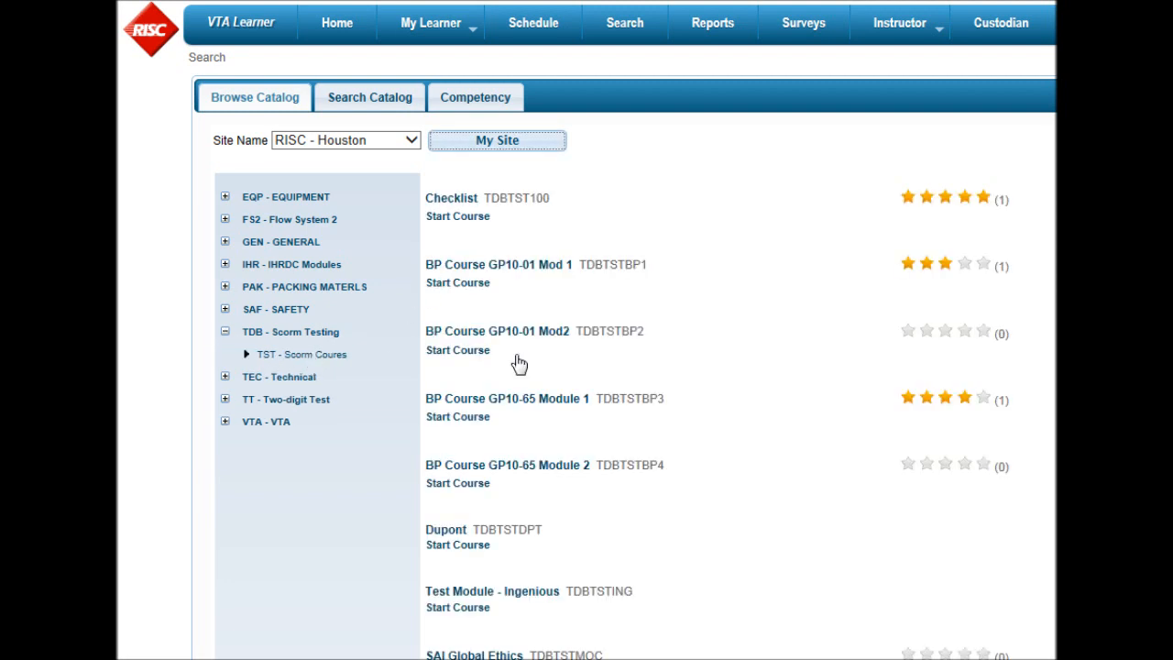
scroll(down, 3)
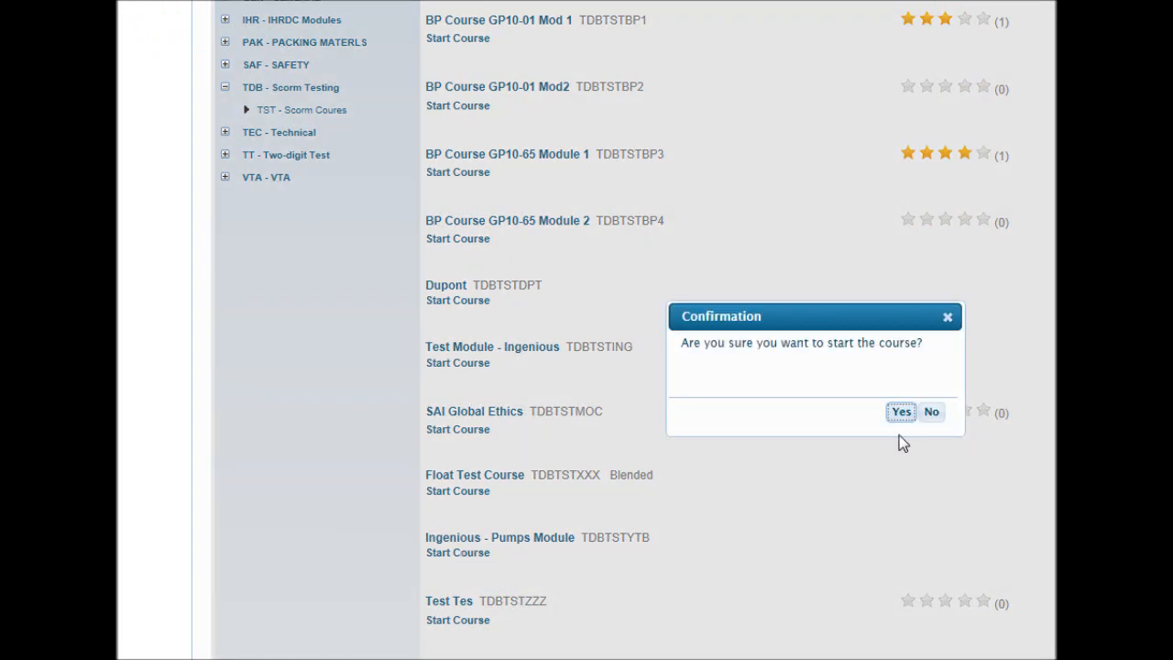
click(901, 411)
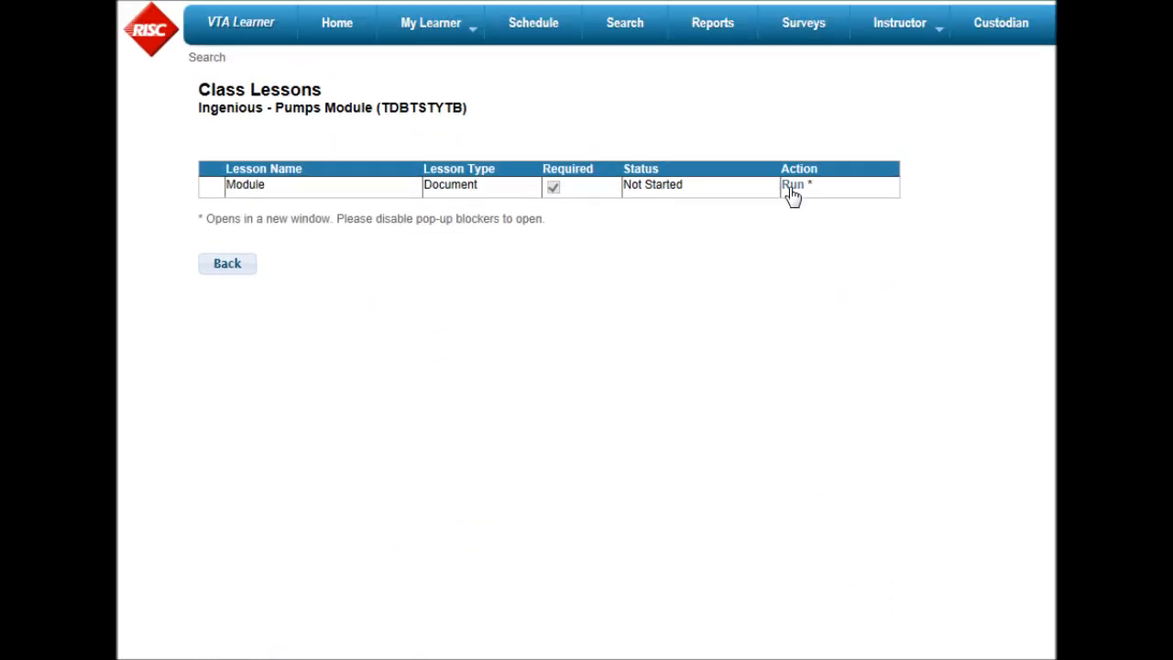
Step: Run the Module lesson, close its pop-up, and return to the administrator Lessons page
click(791, 184)
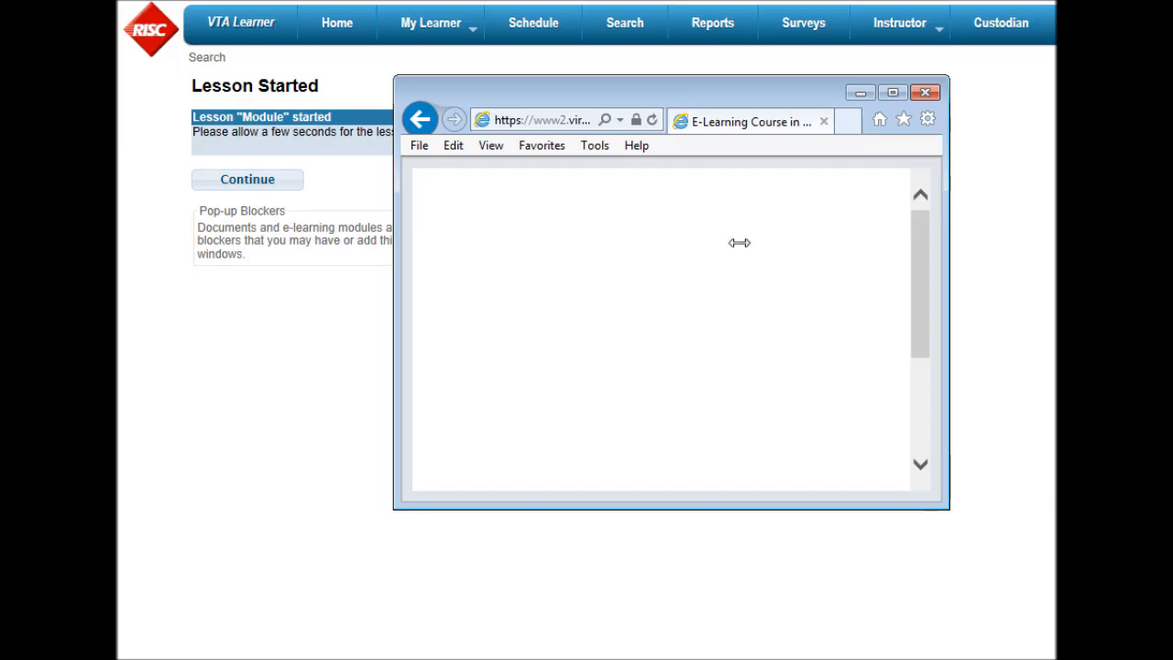
click(923, 91)
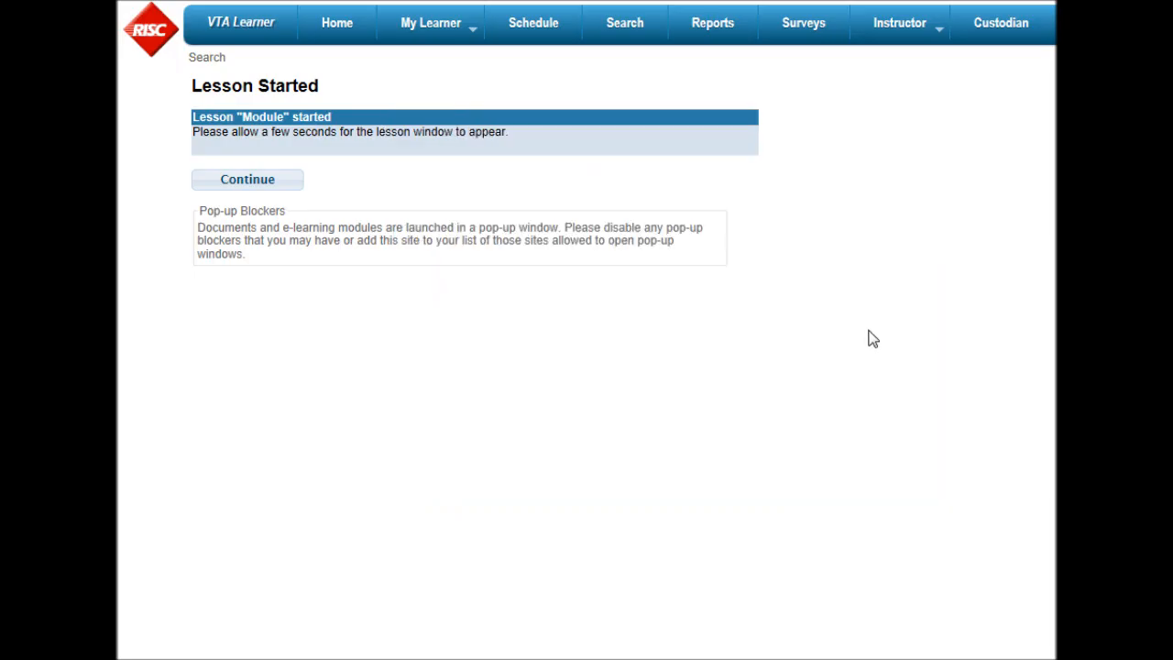
mouse_move(655, 346)
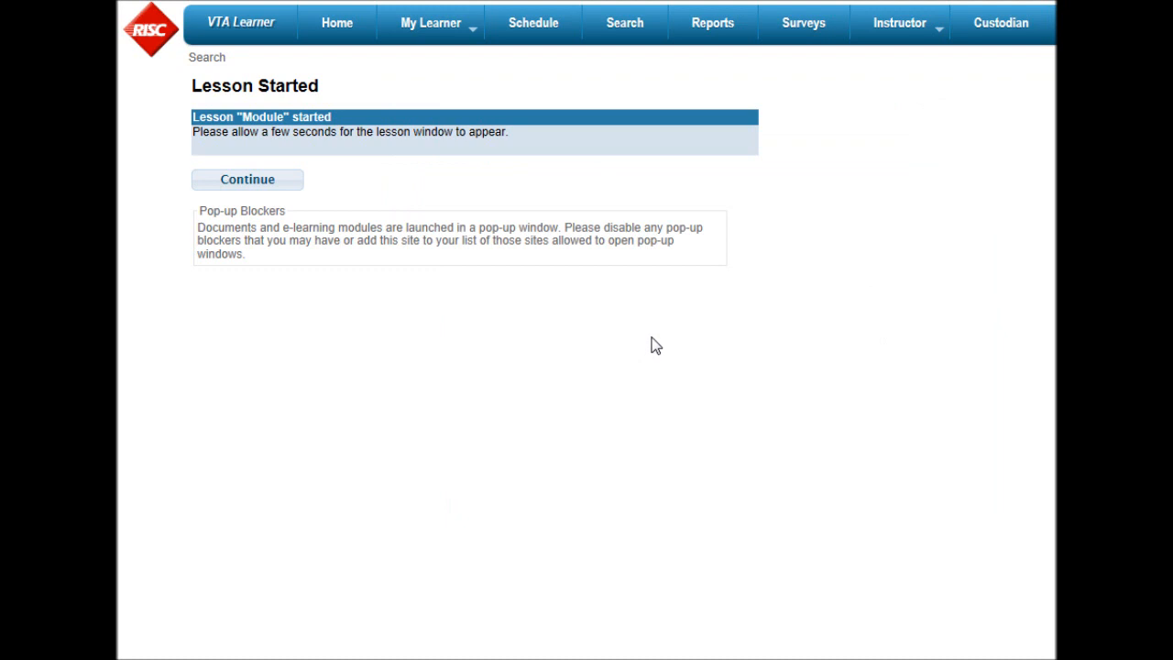
mouse_move(643, 342)
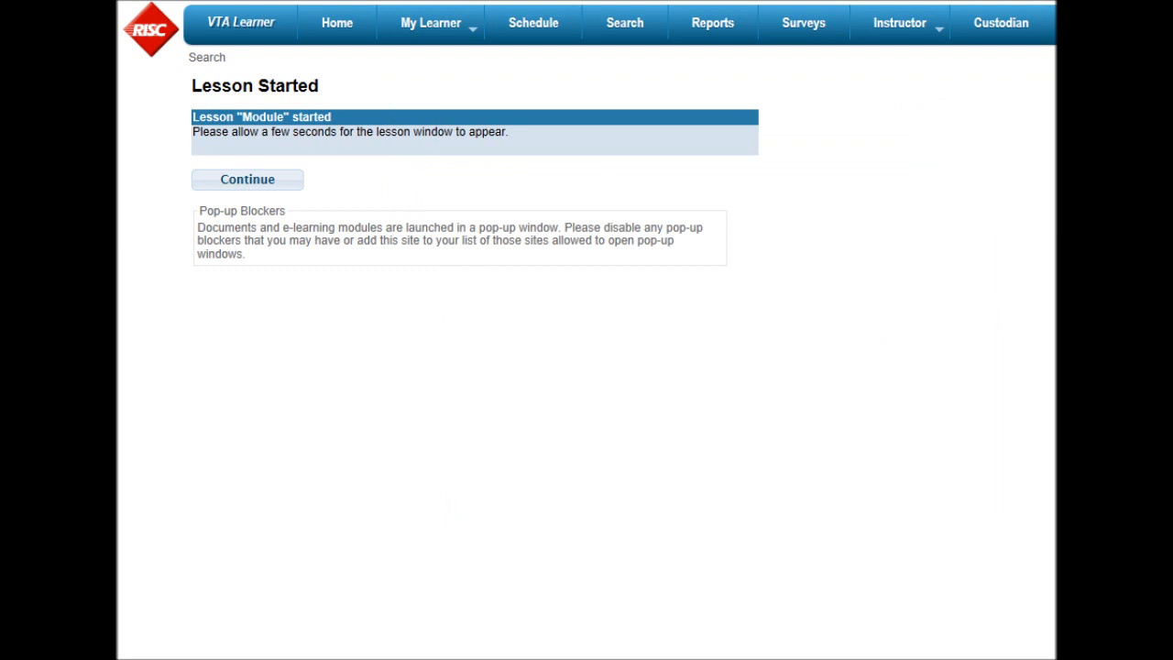
click(247, 178)
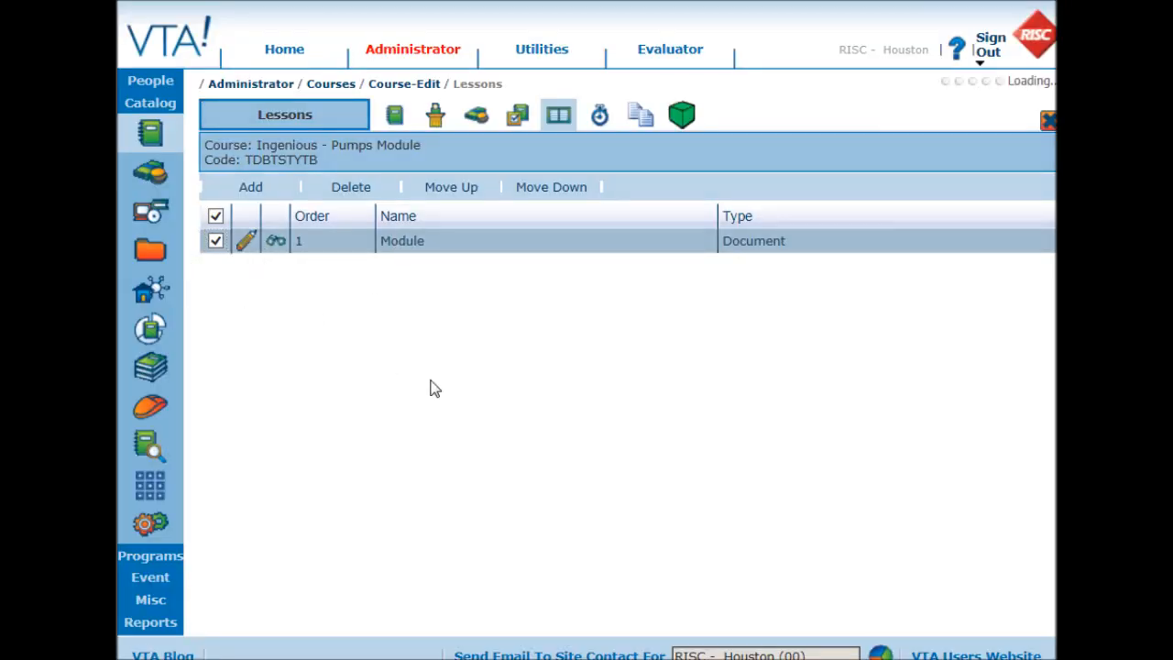
Step: Edit the Module lesson row to show order 1, Document type, SCORM completion
click(244, 240)
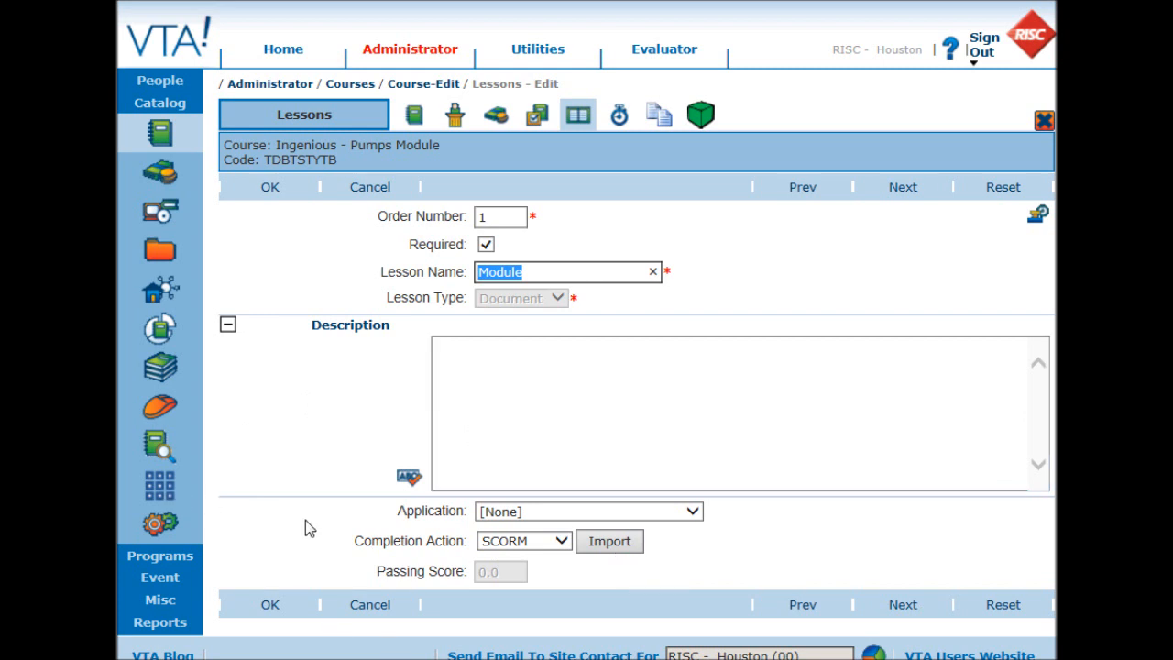
mouse_move(371, 454)
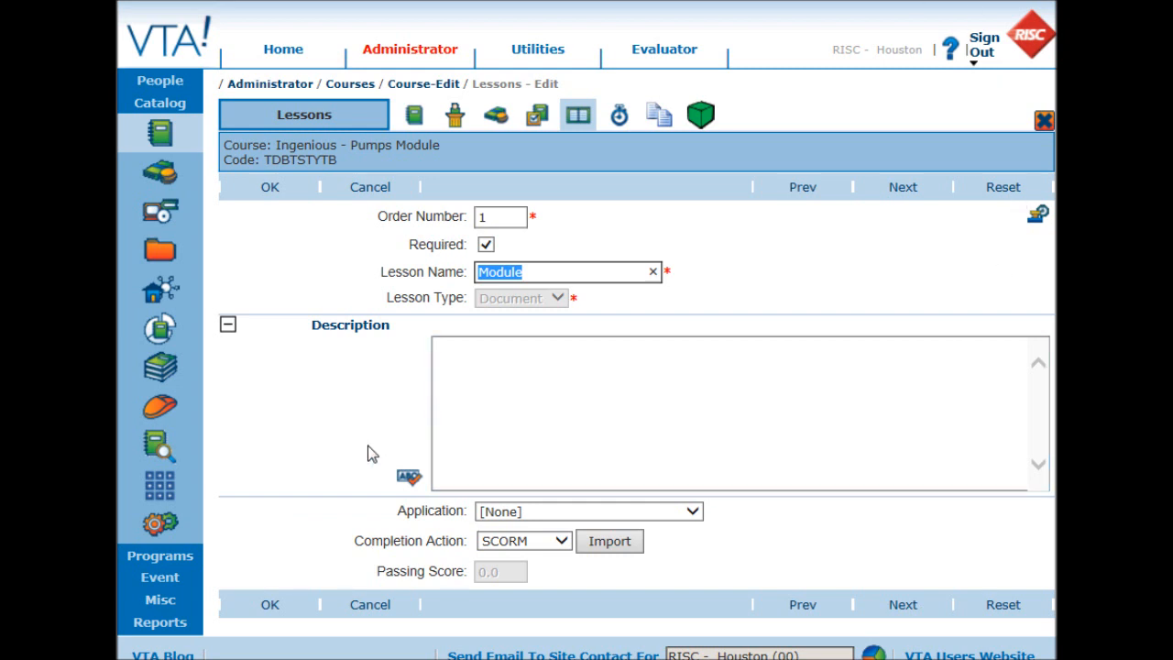
mouse_move(359, 463)
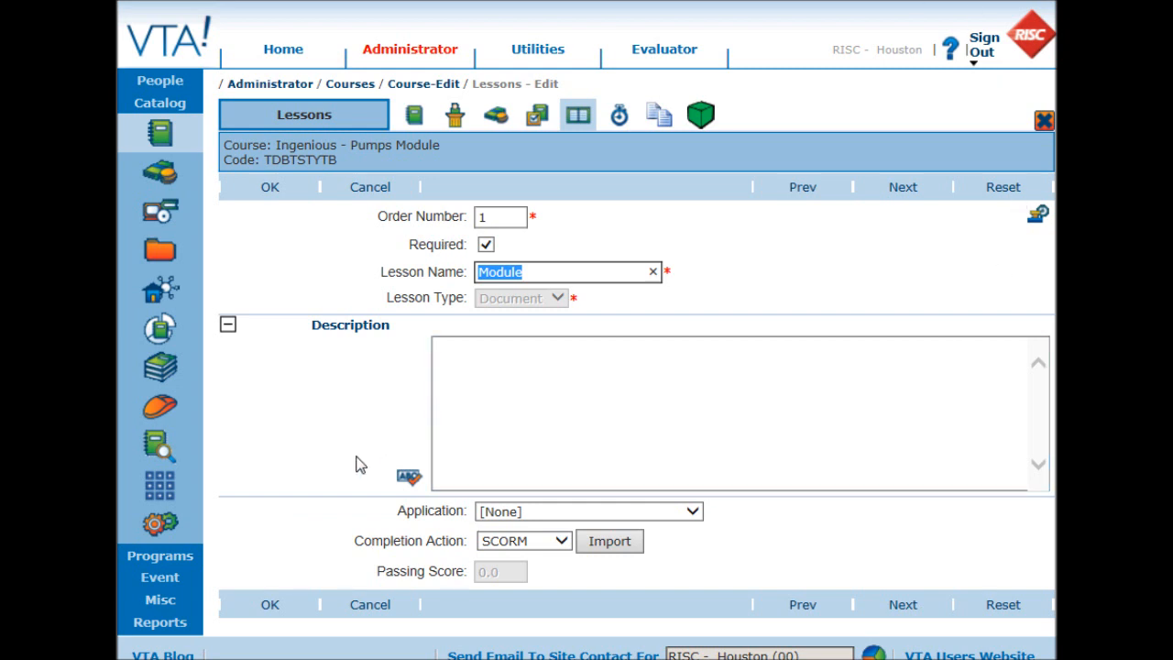